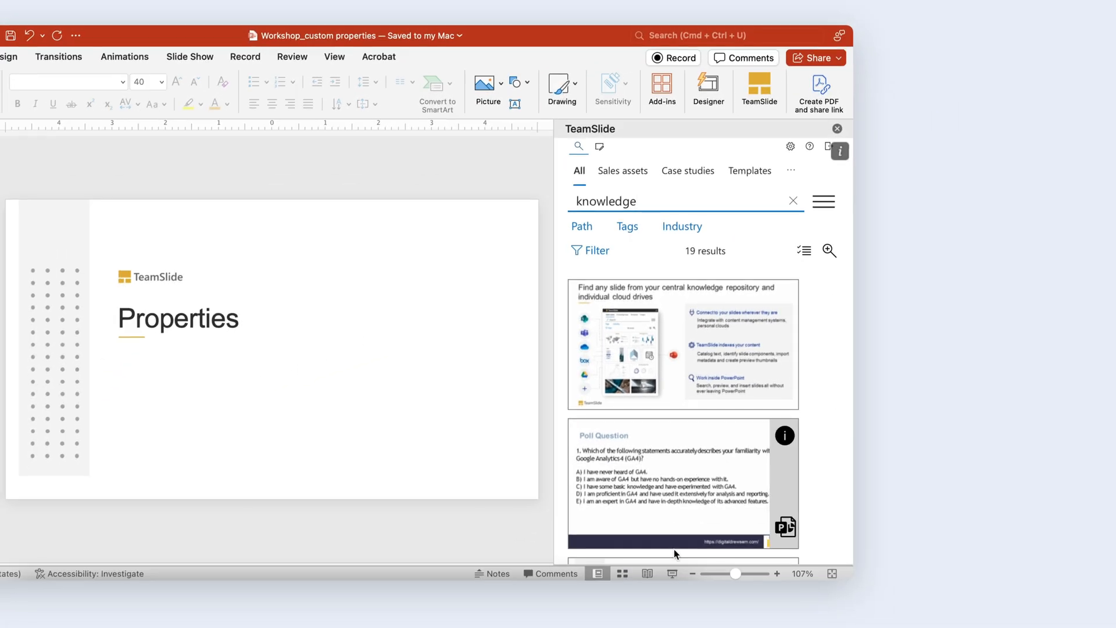
- Reveal the filter options for the 19 'knowledge' search results
{"action": "scroll", "scroll_direction": "down", "scroll_amount": 3}
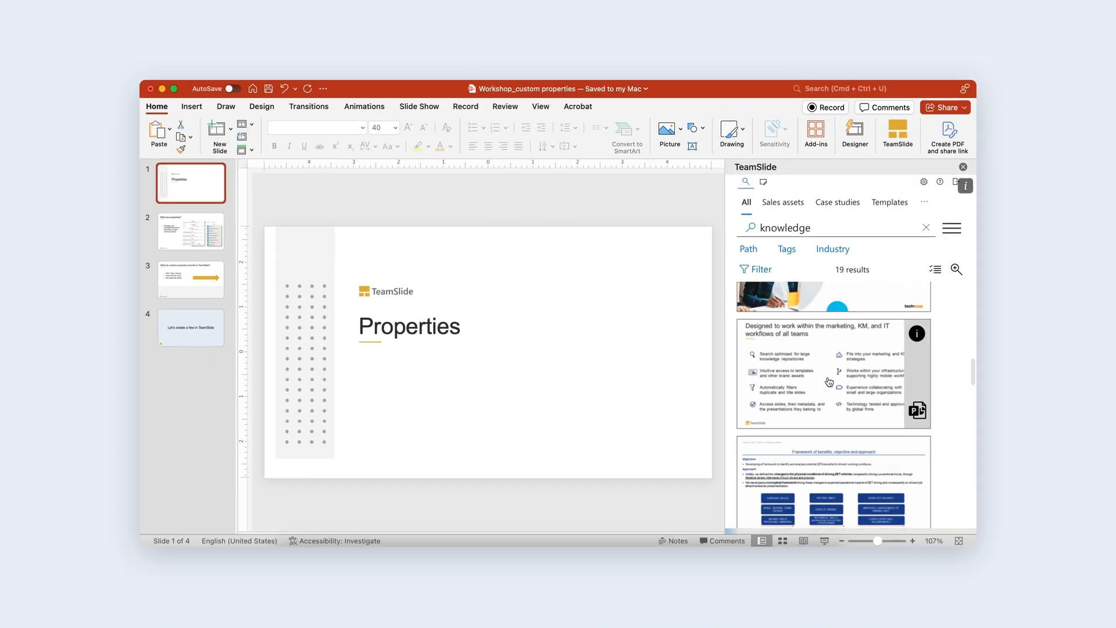
{"action": "left_click", "coordinate": [754, 270]}
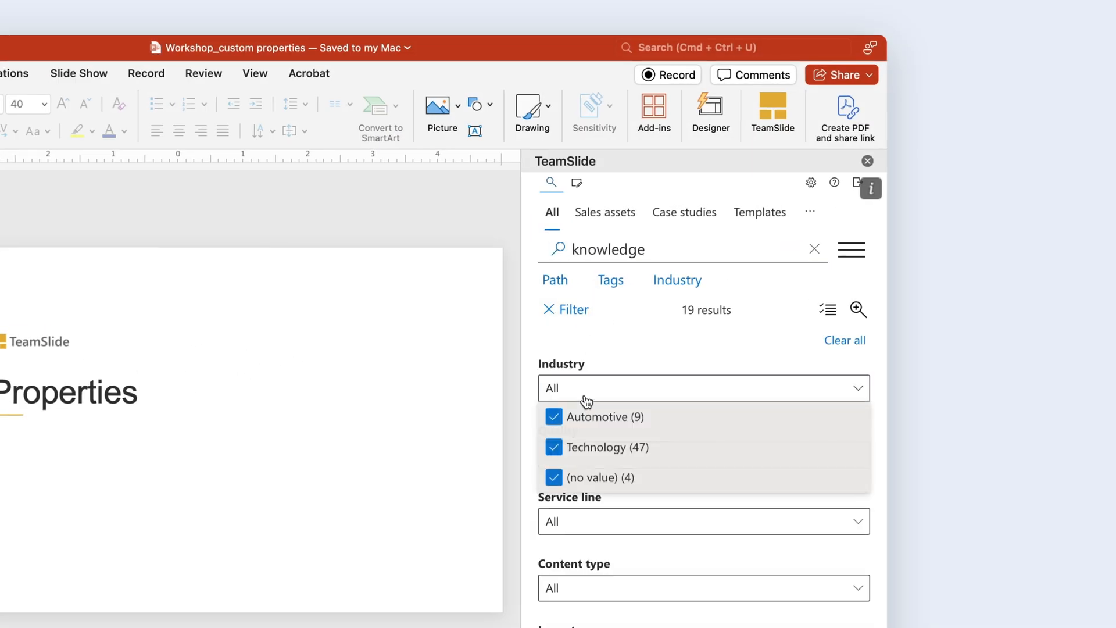
- Limit results to the Technology industry, then show only Segmentation concept templates
{"action": "left_click", "coordinate": [590, 447]}
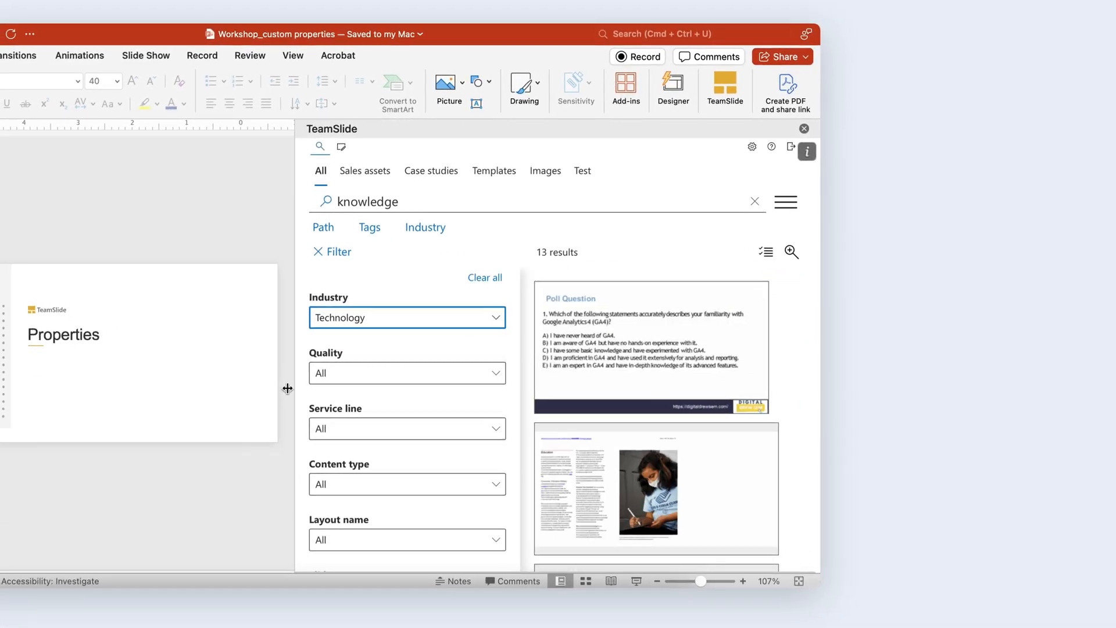
{"action": "left_click", "coordinate": [494, 170]}
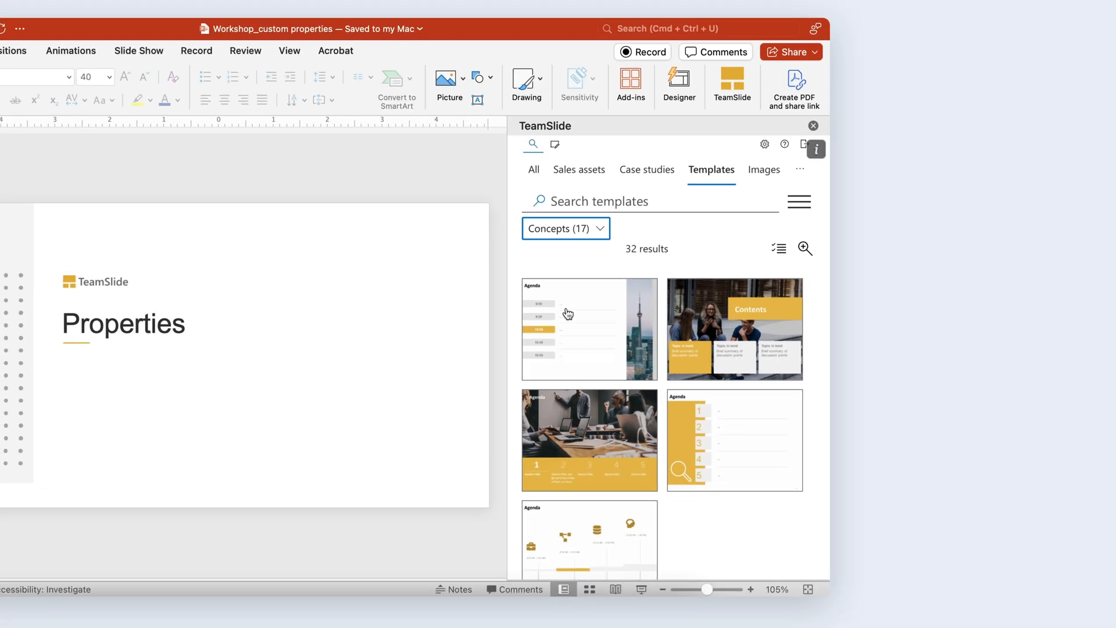
{"action": "left_click", "coordinate": [673, 229]}
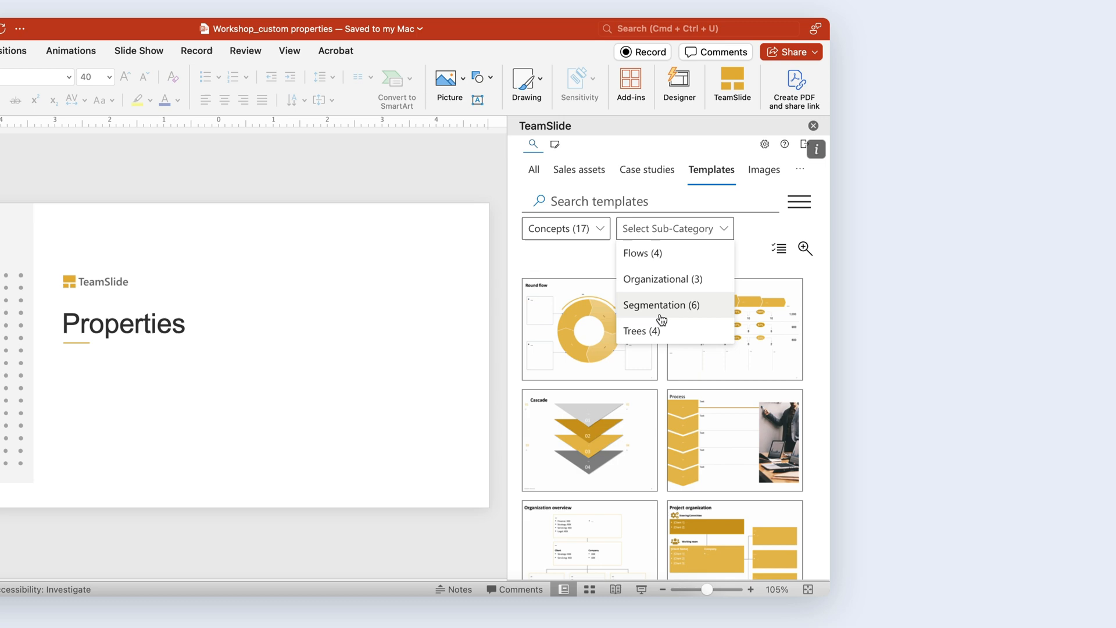
{"action": "left_click", "coordinate": [646, 169]}
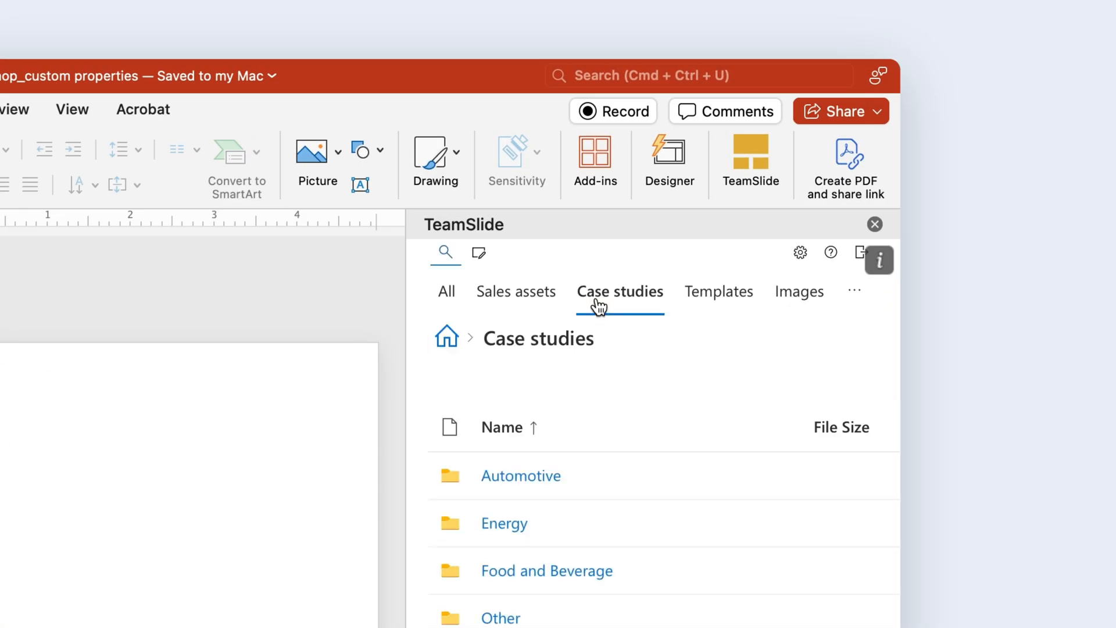
- Show the Case studies folders: Automotive, Energy, Food and Beverage, Other
{"action": "left_click", "coordinate": [545, 570]}
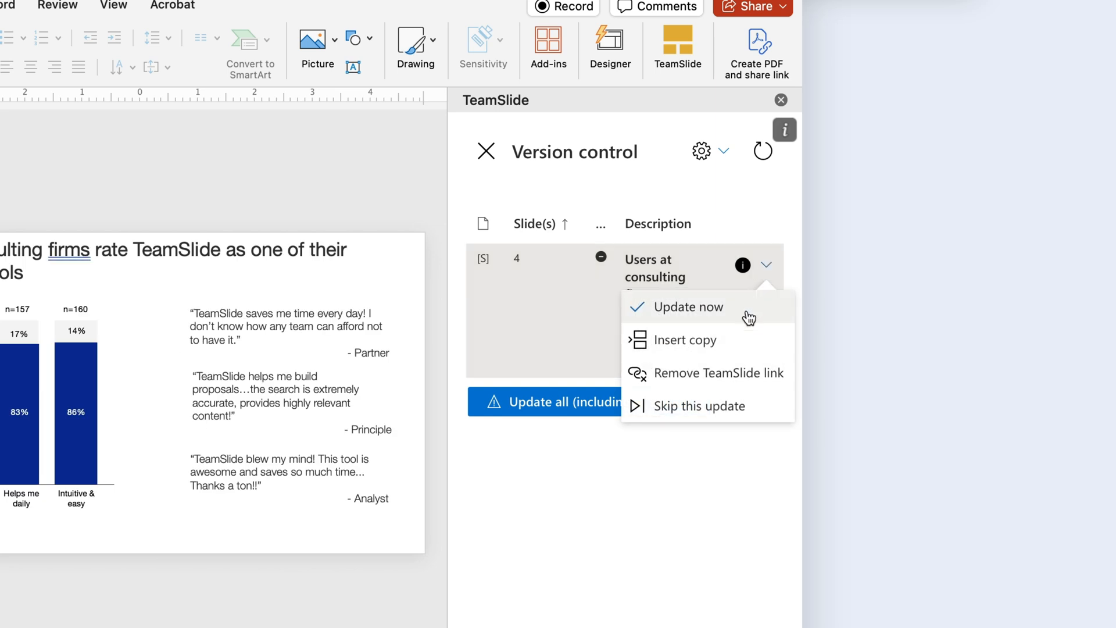
{"action": "mouse_move", "coordinate": [736, 384]}
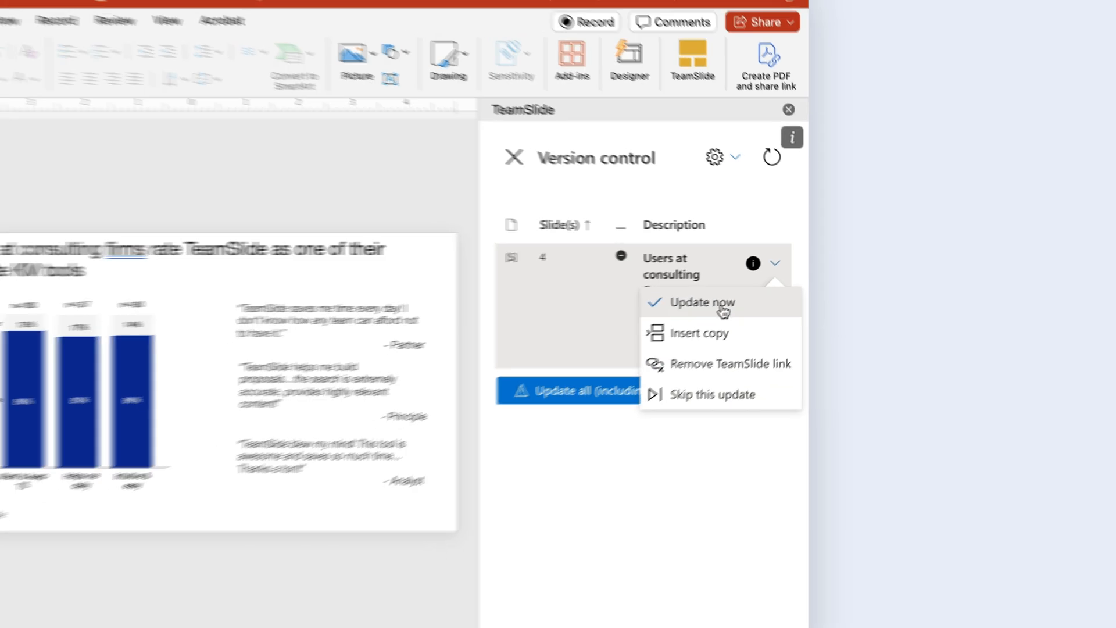
- Replace slide 4 with the newer consulting firms rating slide via Update now
{"action": "left_click", "coordinate": [702, 302]}
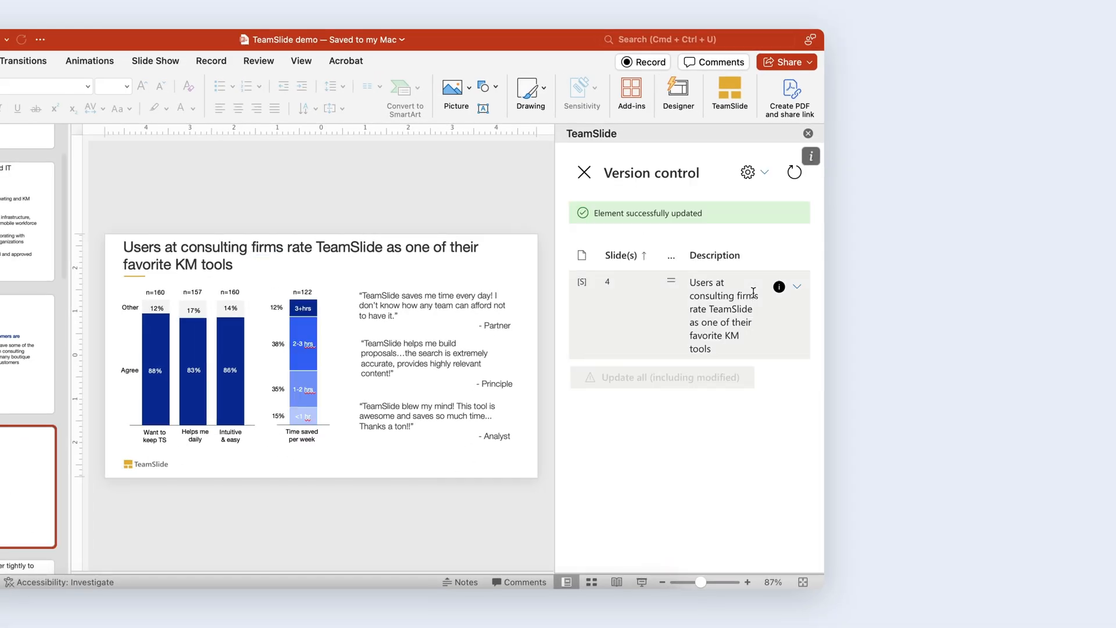